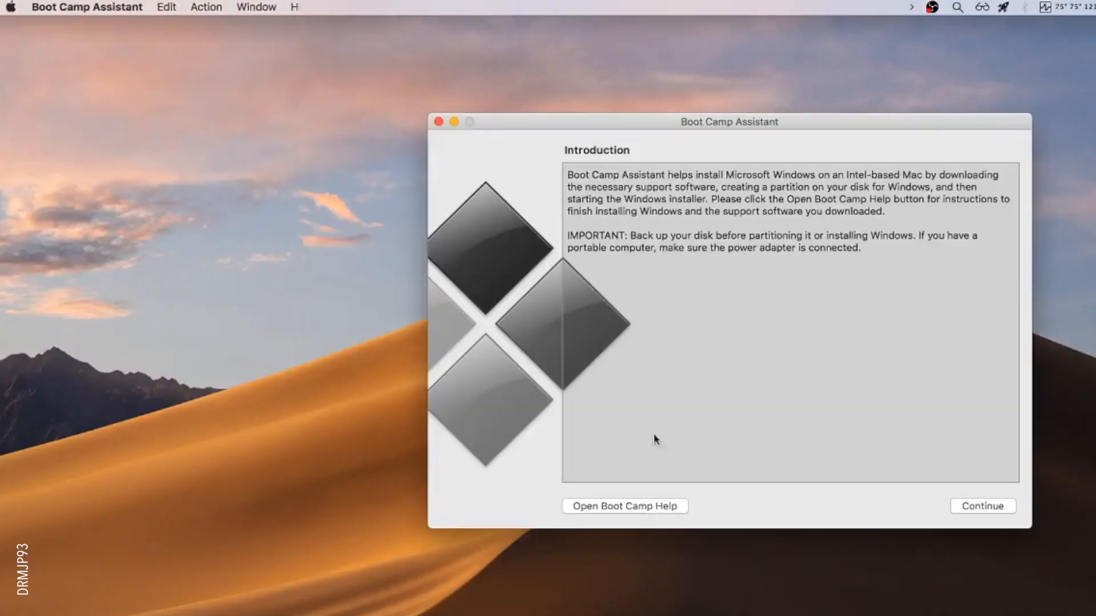
# Start Download Windows Support Software from the Action menu, bringing up the WindowsSupport save sheet
pyautogui.click(205, 7)
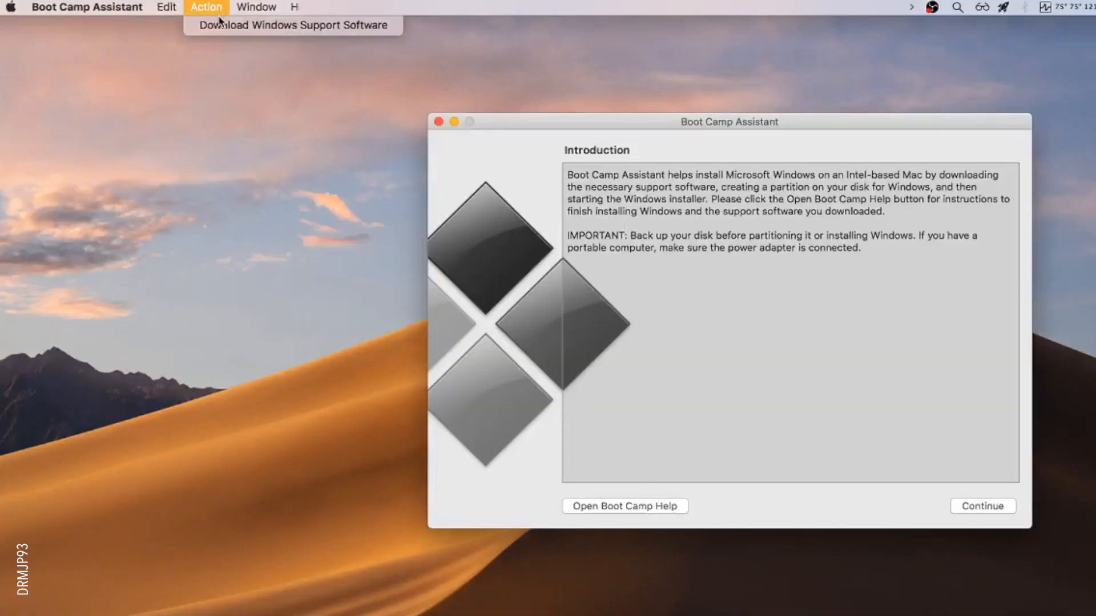
pyautogui.click(291, 25)
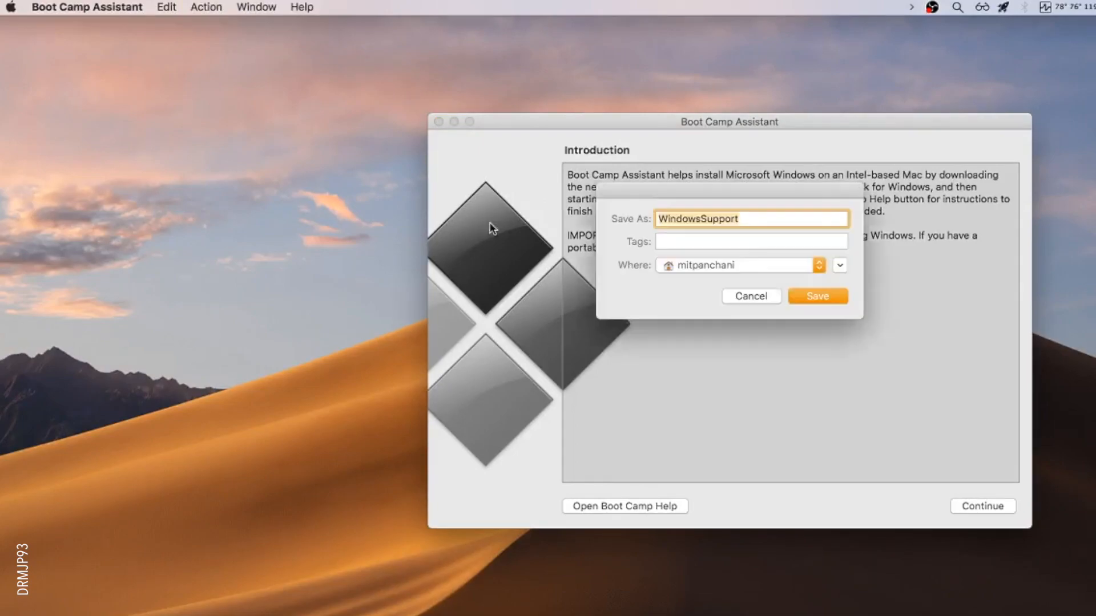
# Save as WindowsSupport, then in Finder expand WindowsSupport and BootCamp and select Setup.exe
pyautogui.click(816, 296)
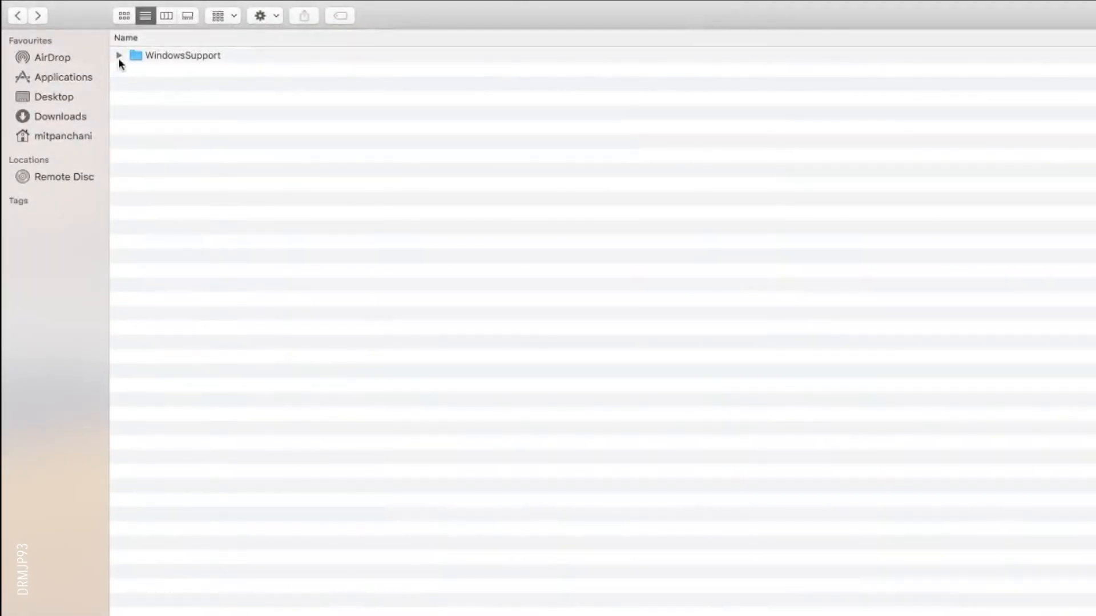
pyautogui.click(119, 55)
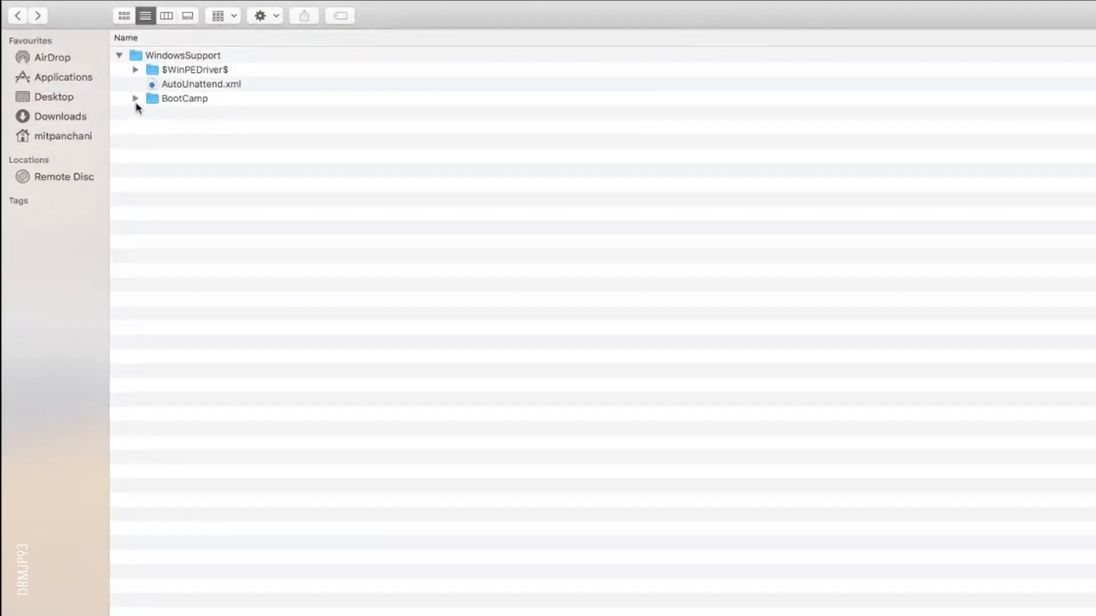
pyautogui.click(136, 98)
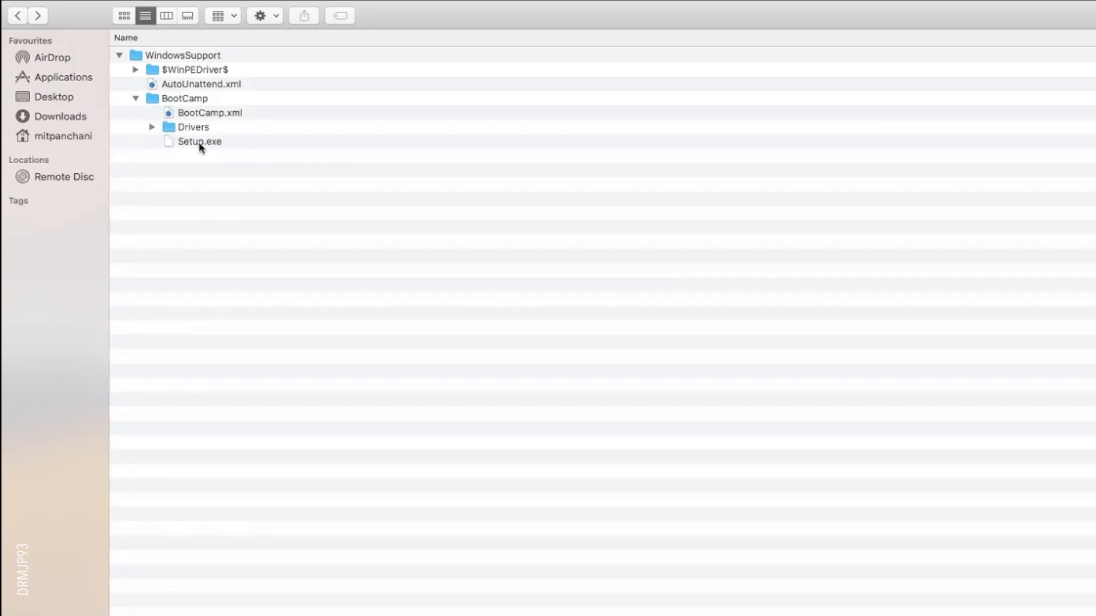
pyautogui.click(200, 141)
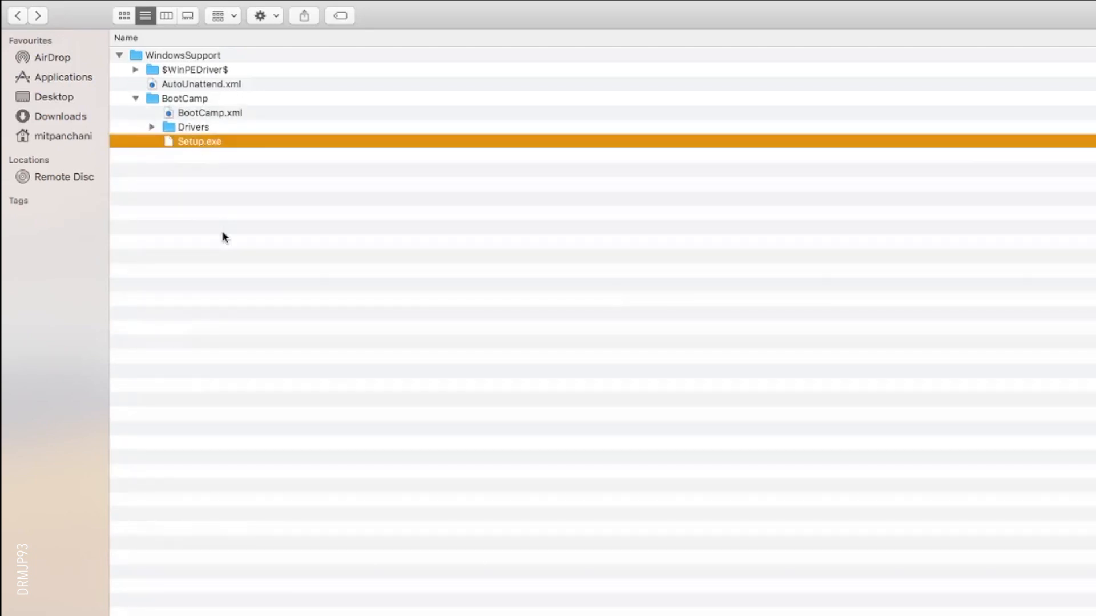